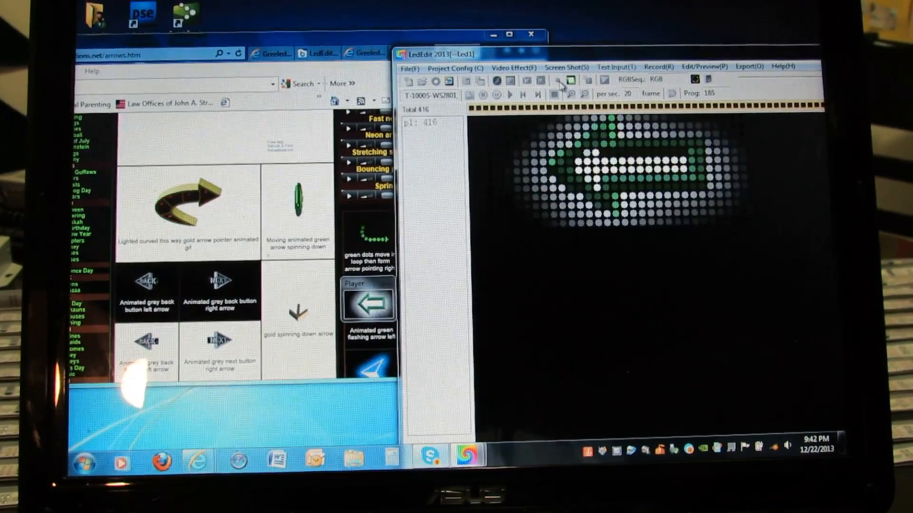
- Stop recording the animated green arrow into the LED matrix preview
click(557, 80)
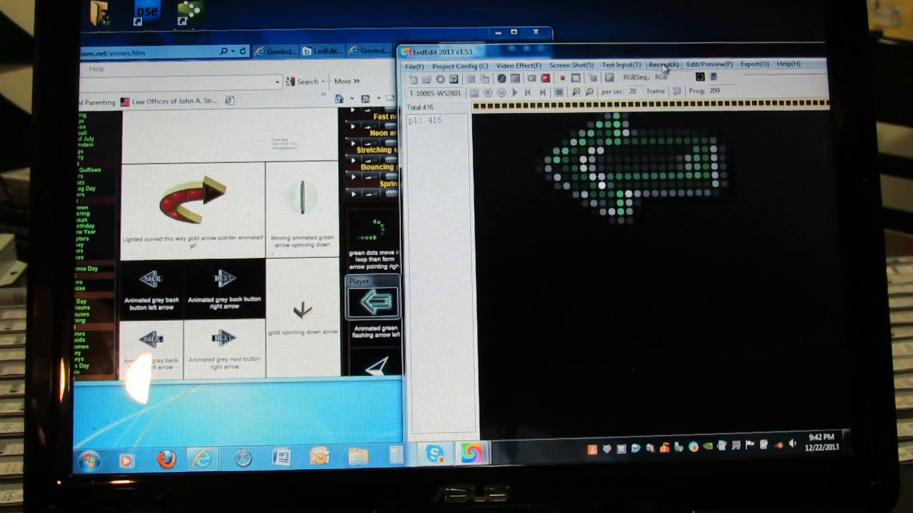
click(569, 63)
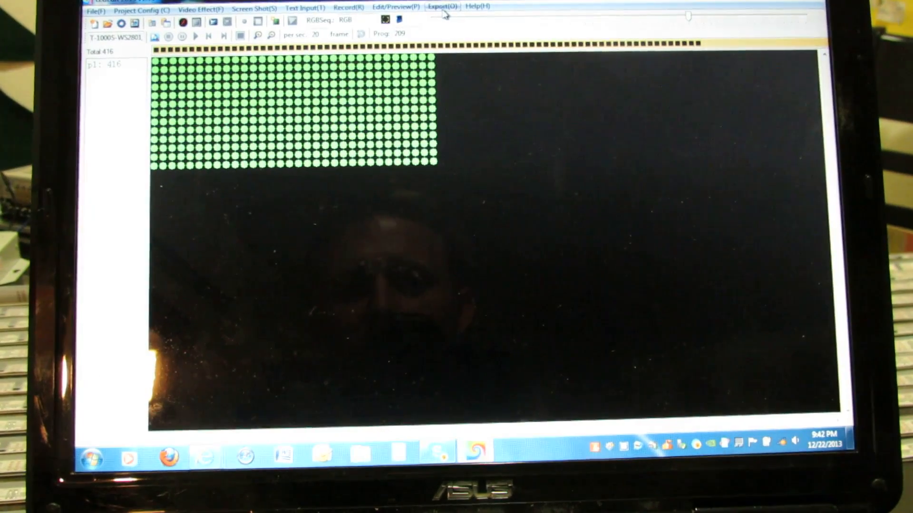
- Start Export Effect (Led) for the recorded arrow, bringing up the destination folder browser
click(441, 7)
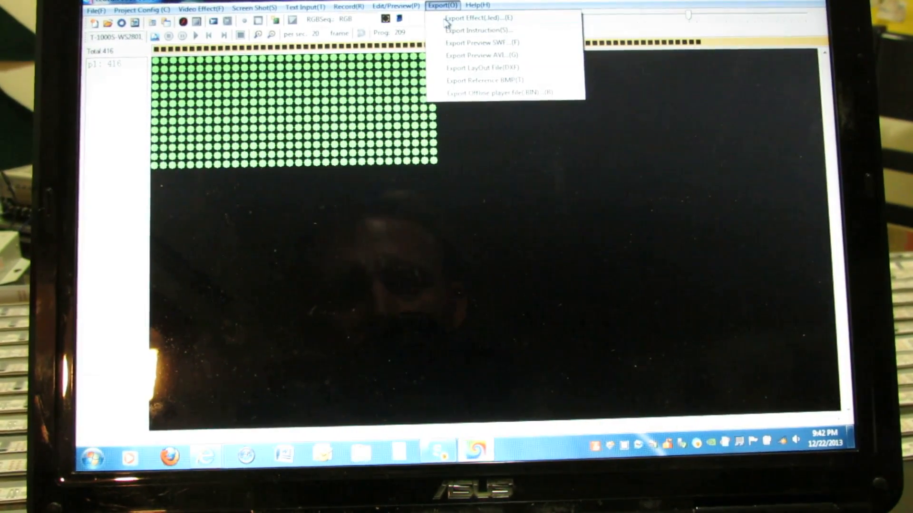
click(476, 17)
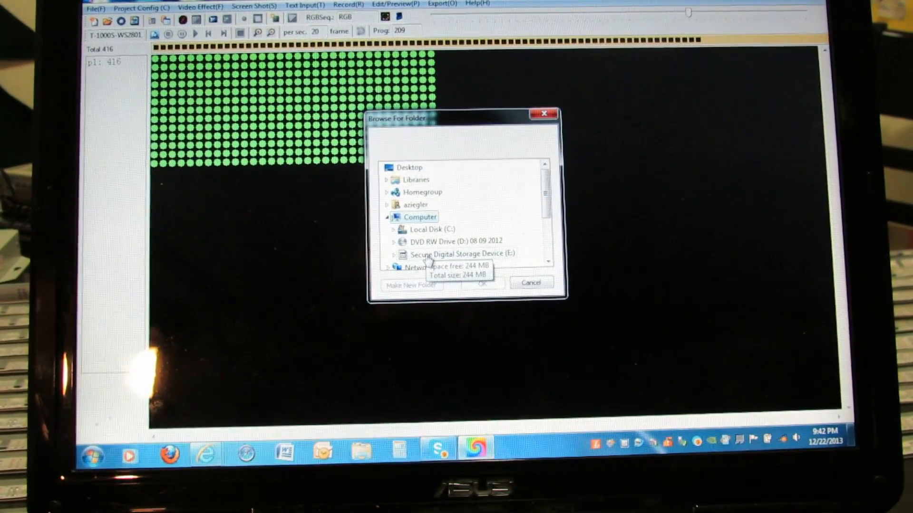
- Write the effect to Secure Digital Storage Device (E:) with gamma 1.8 and full dimming levels
click(461, 256)
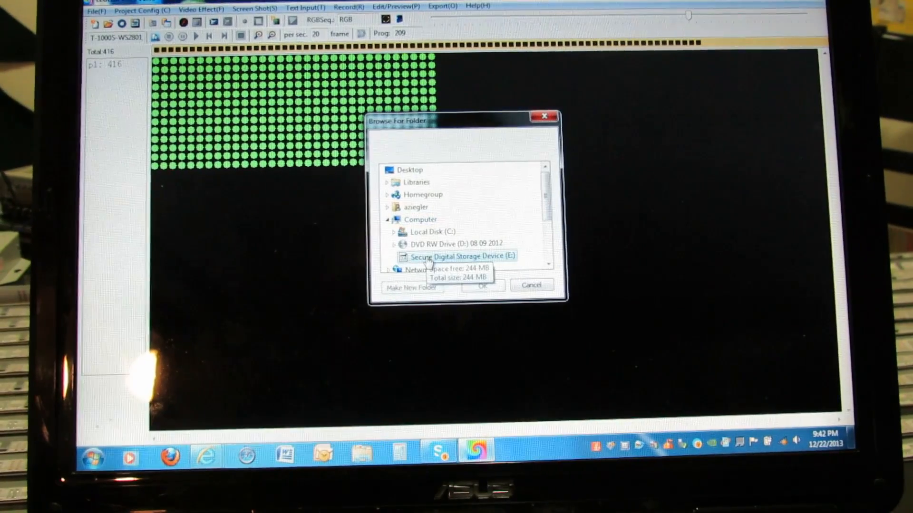
click(482, 285)
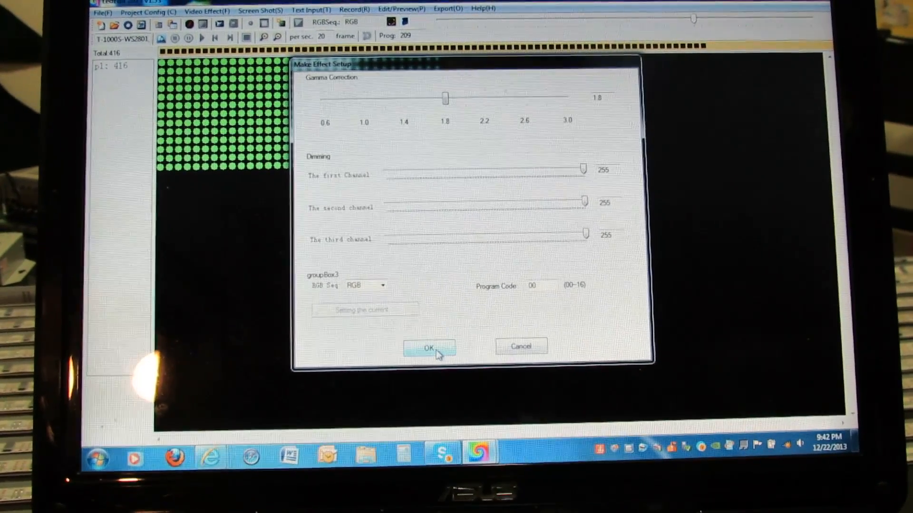
click(430, 347)
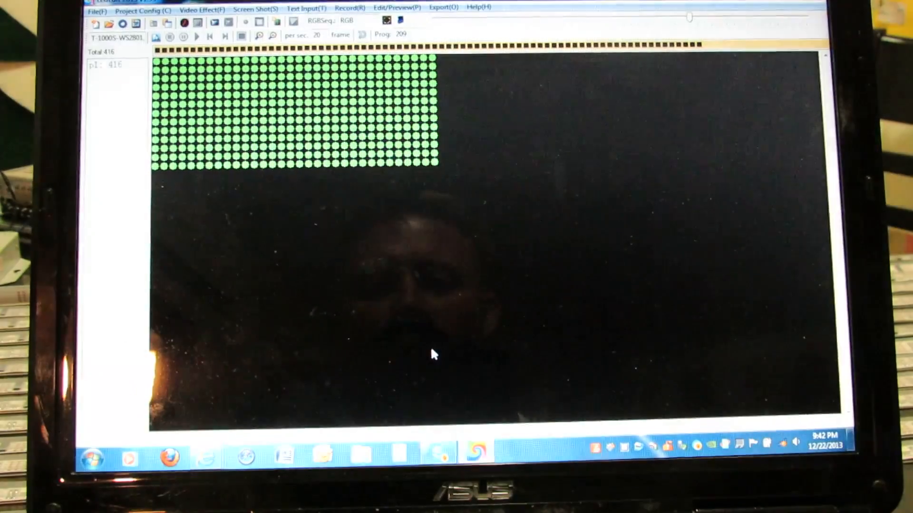